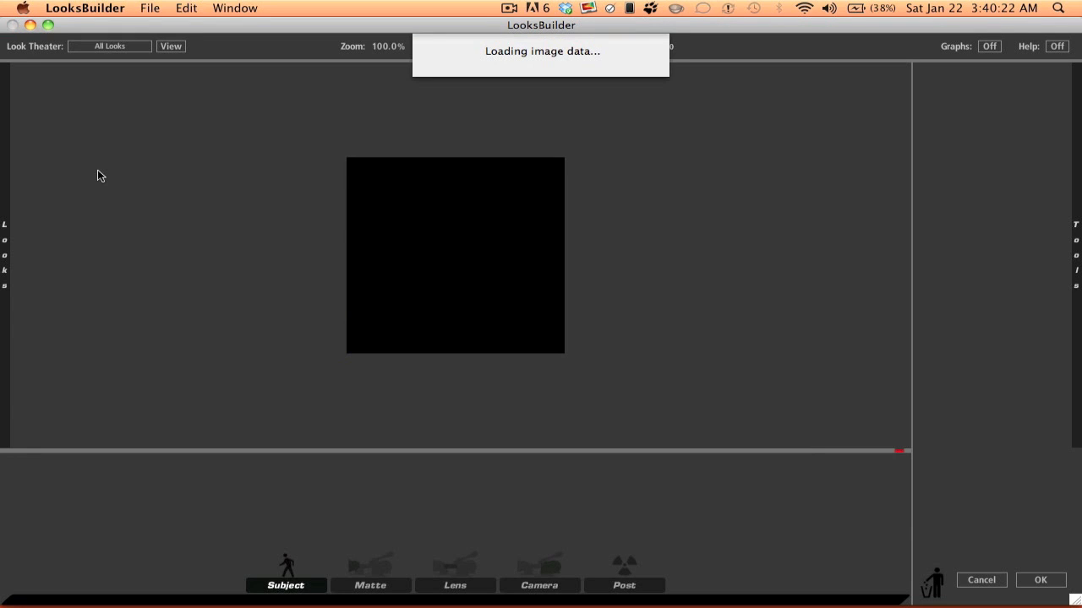
# Load the gameplay footage frame into LooksBuilder and wait for loading to finish.
pyautogui.click(538, 585)
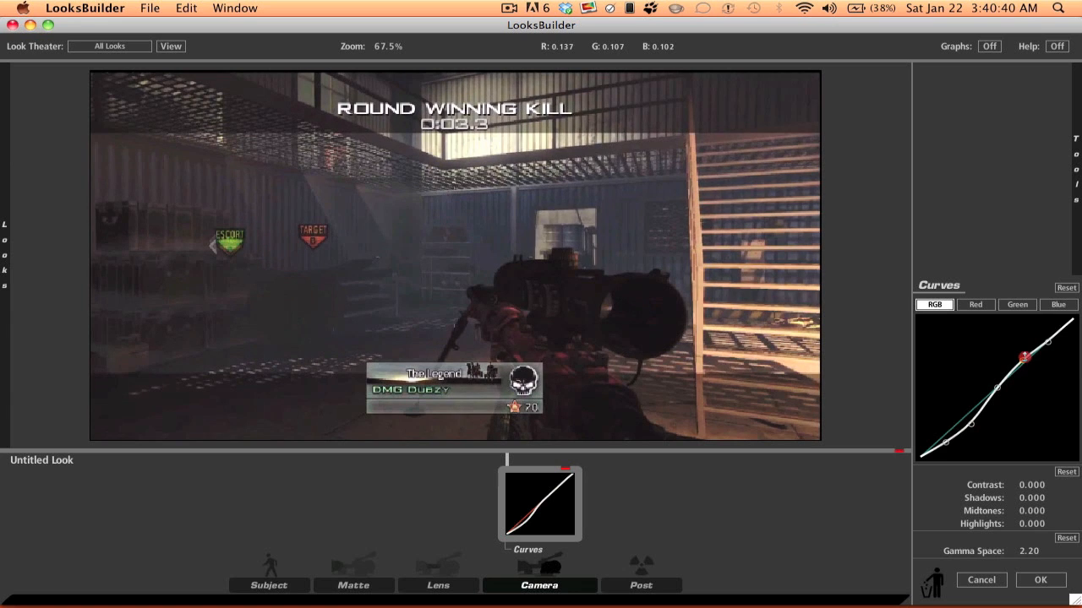